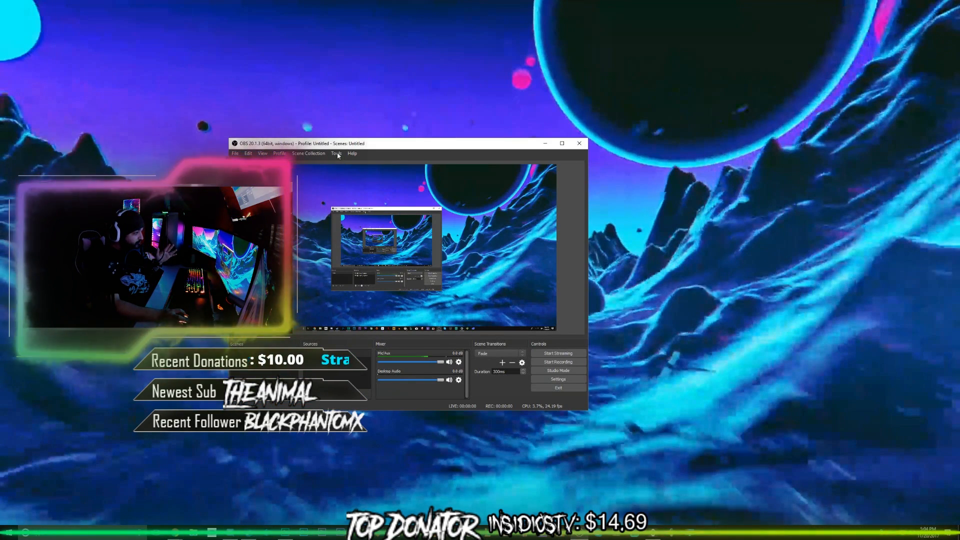
# Enable NDI Output from Tools > NDI Output settings, keeping the output name OBS
pyautogui.click(335, 153)
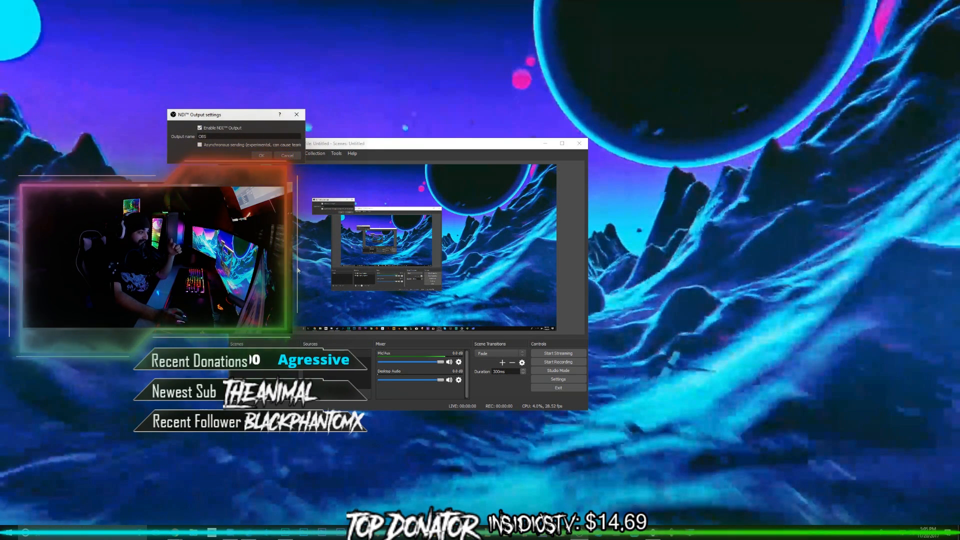
# Confirm NDI output, then reopen Tools > NDI Output settings to verify it's enabled
pyautogui.click(262, 155)
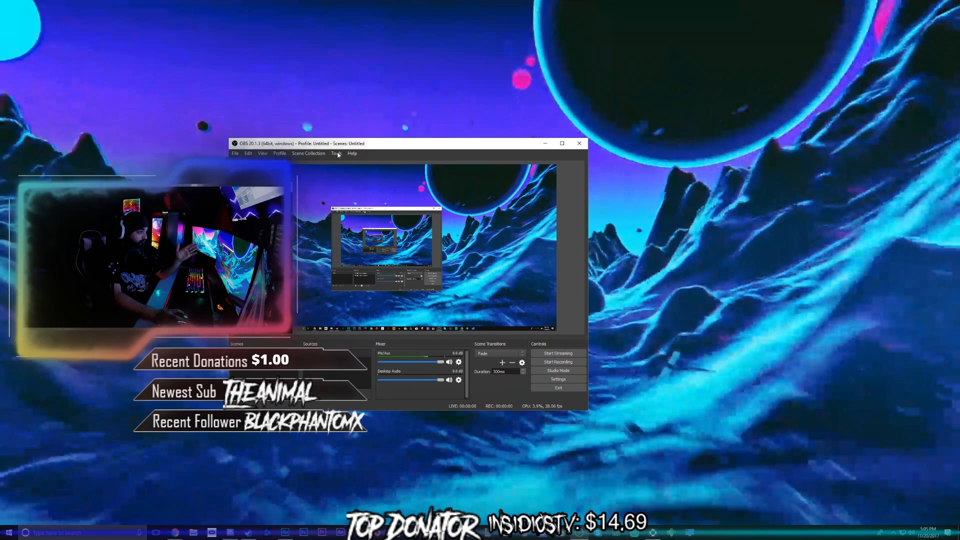
pyautogui.click(335, 153)
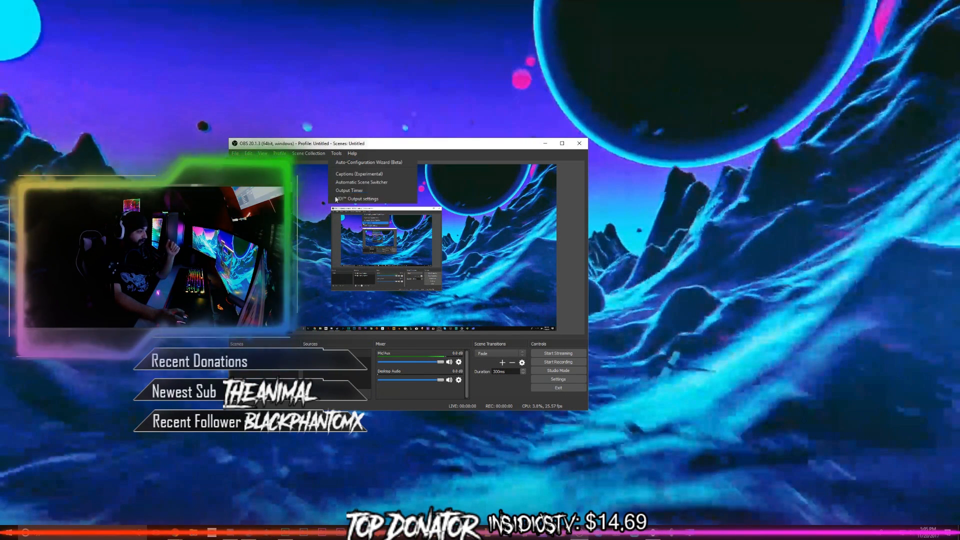
pyautogui.click(357, 198)
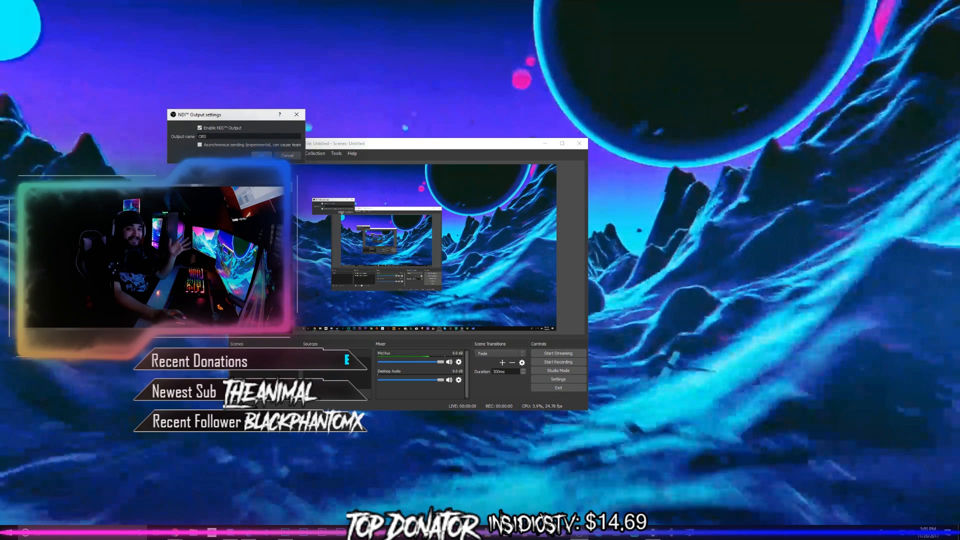
pyautogui.click(287, 154)
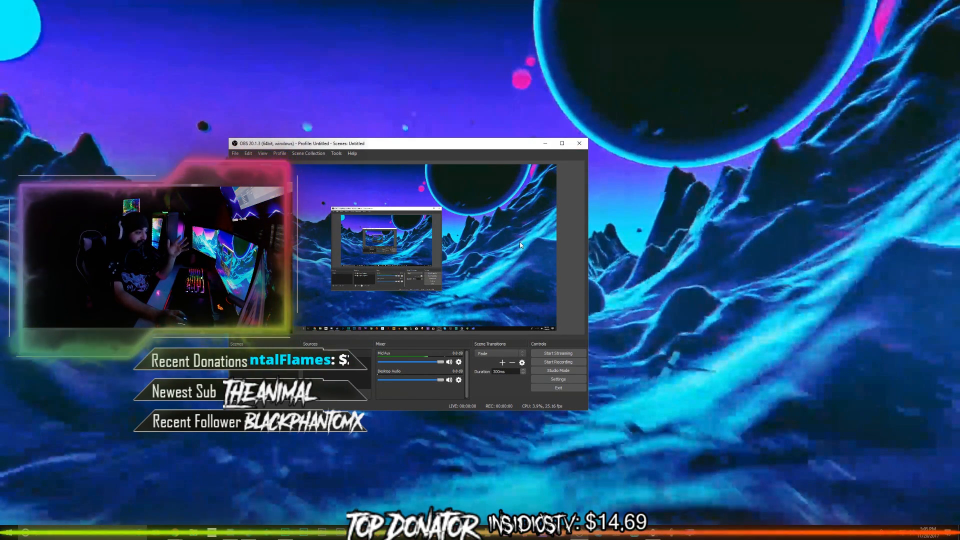
pyautogui.click(561, 144)
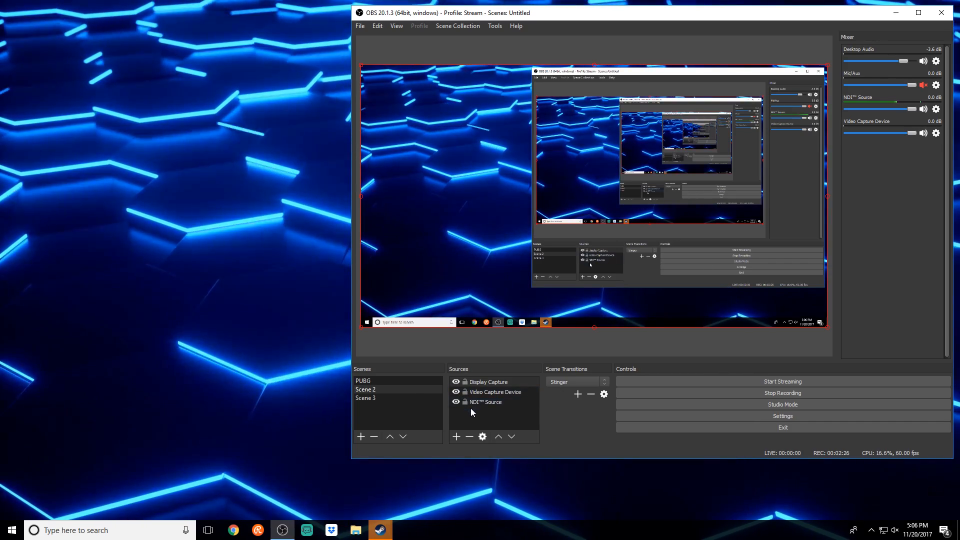
pyautogui.click(485, 401)
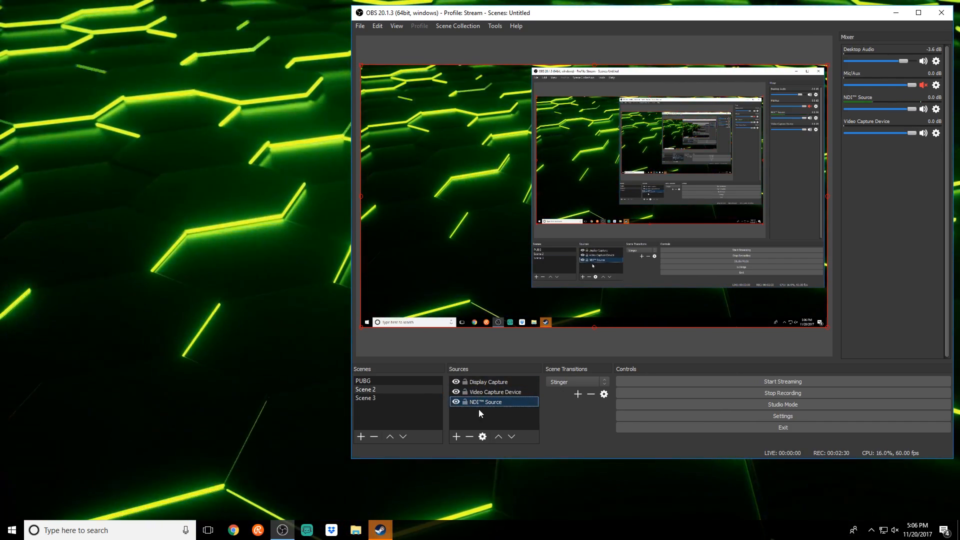
pyautogui.rightClick(492, 410)
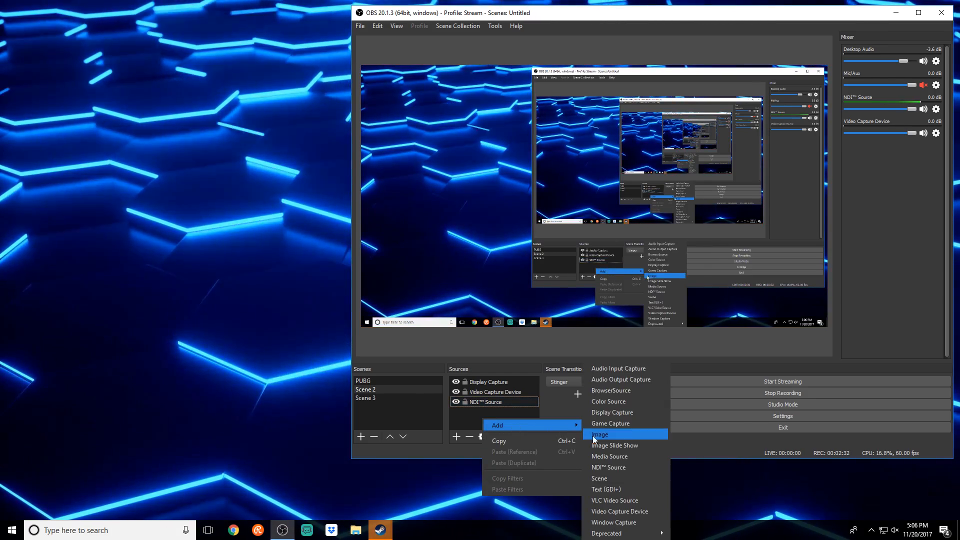
pyautogui.click(608, 467)
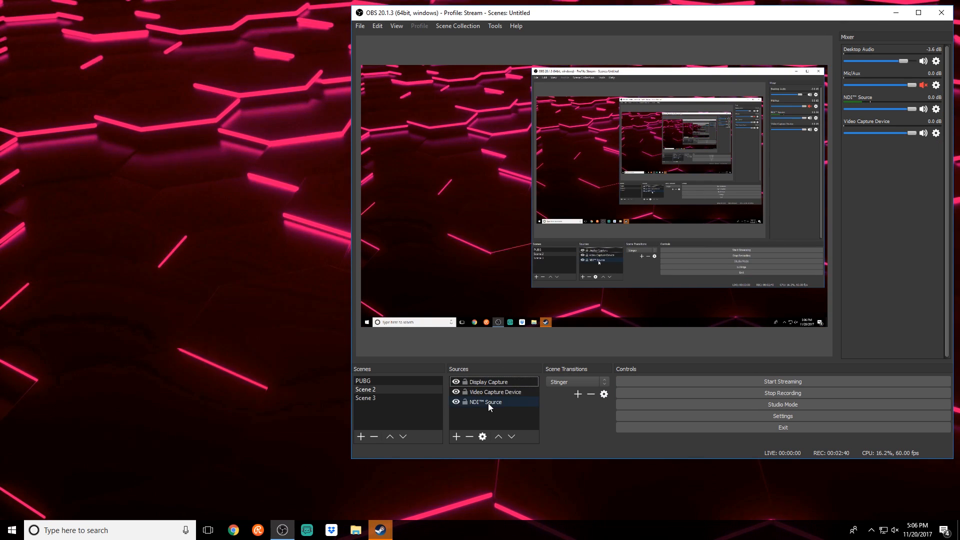
pyautogui.doubleClick(485, 401)
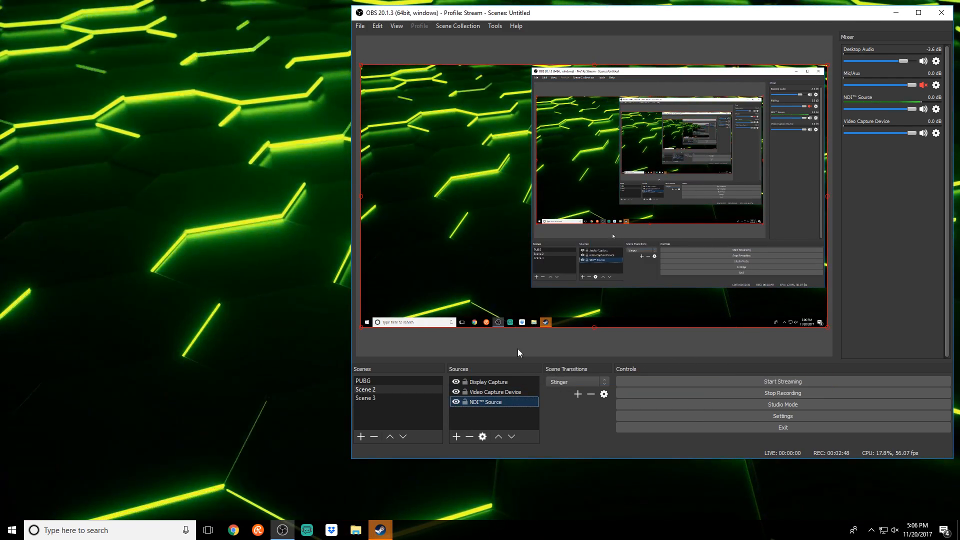
pyautogui.click(361, 380)
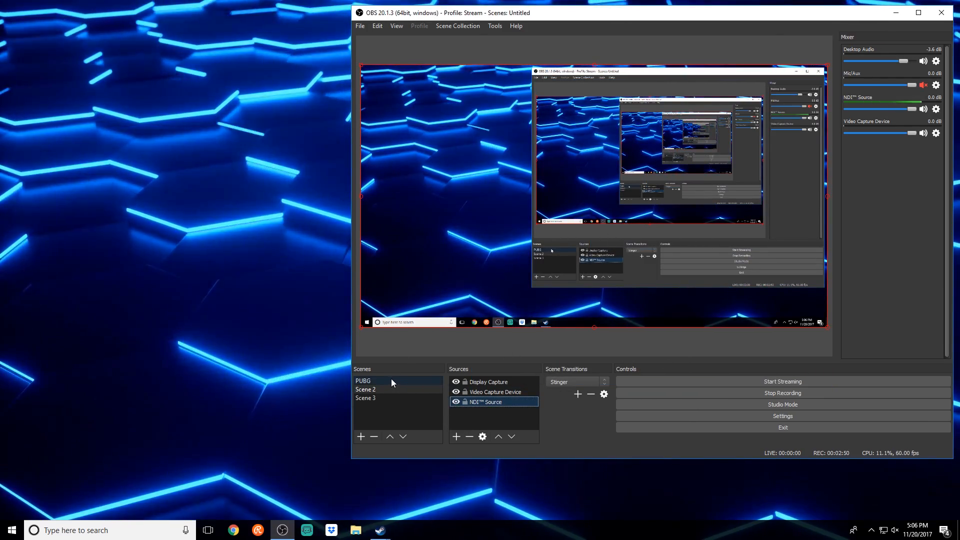